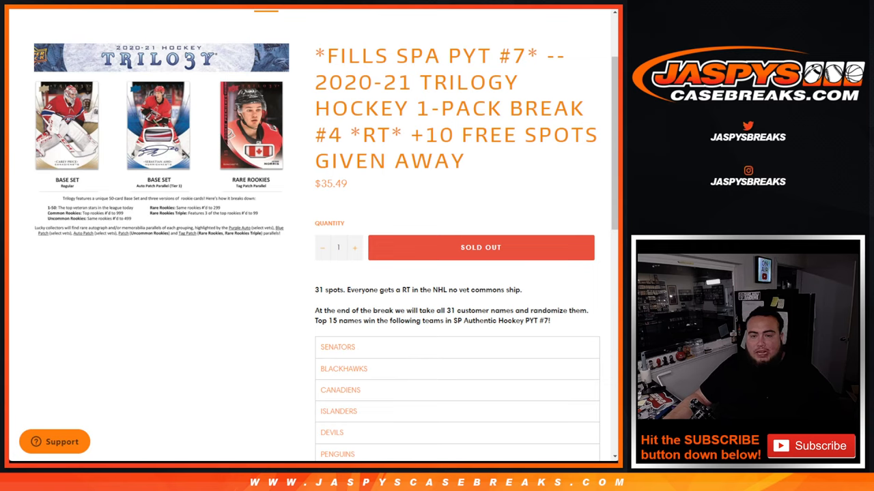
Select the team names listed on the Jaspys Casebreaks break page
left_click_drag(426, 135, 471, 162)
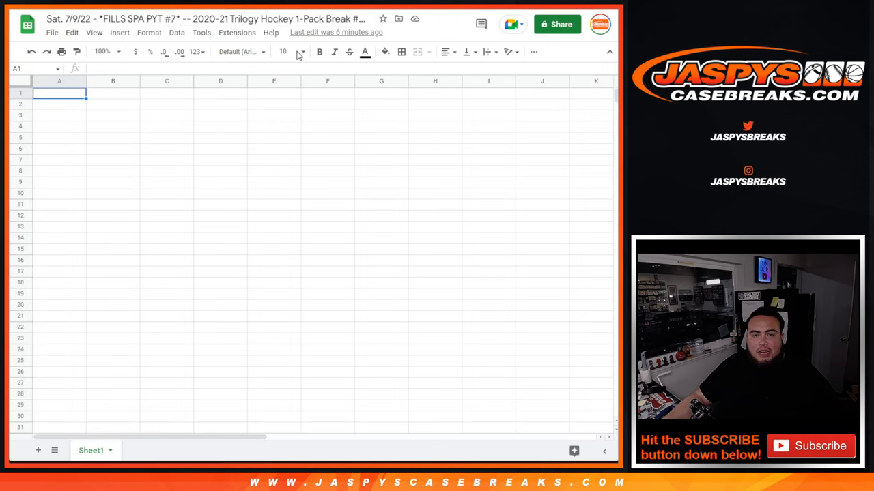
Rename Sheet1 to 'team winners' and paste the 15 teams, SENATORS to PREDATORS, into B1:B15
double_click(91, 450)
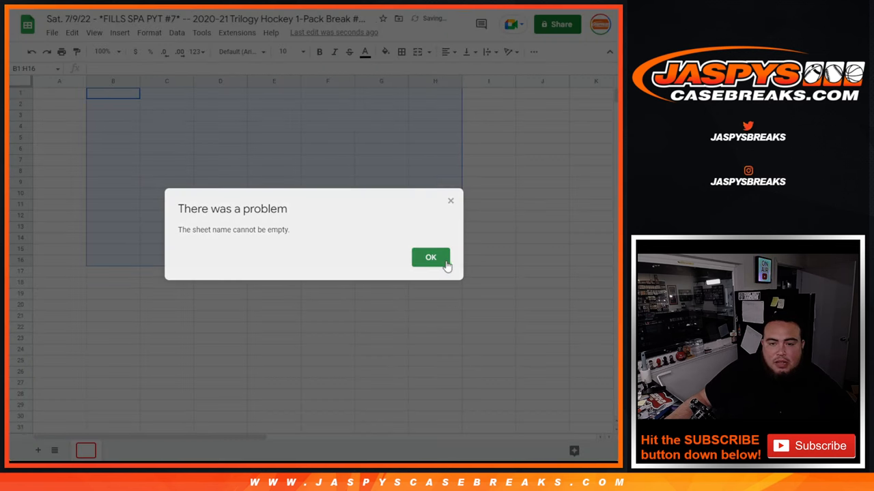
left_click(431, 258)
type("am")
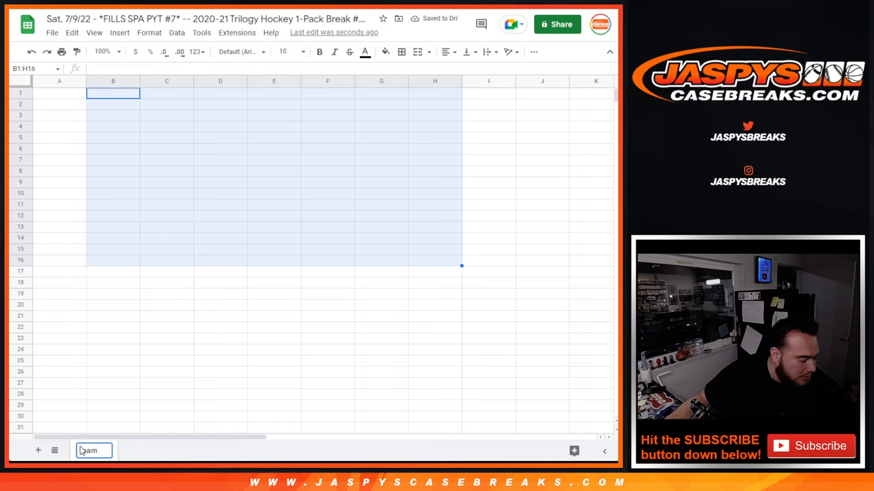
type("s")
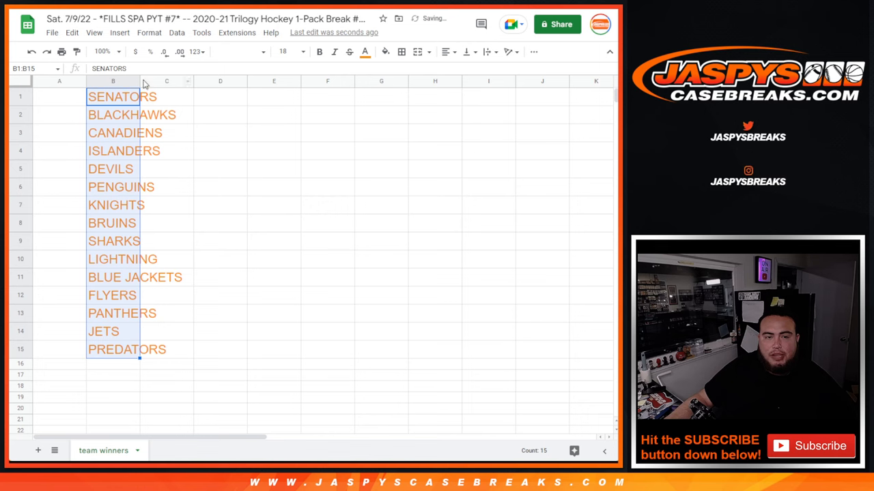
left_click(365, 52)
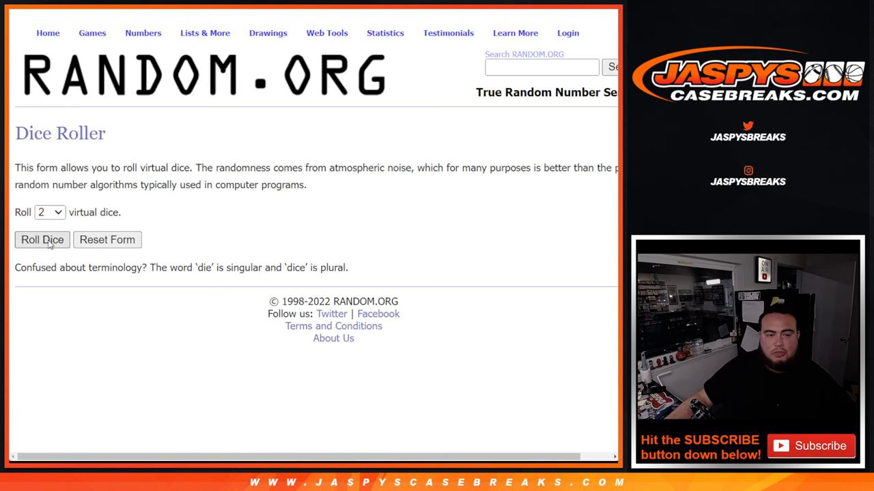
Roll the dice, shuffle the customer names twice, and select the top ten results
left_click(42, 239)
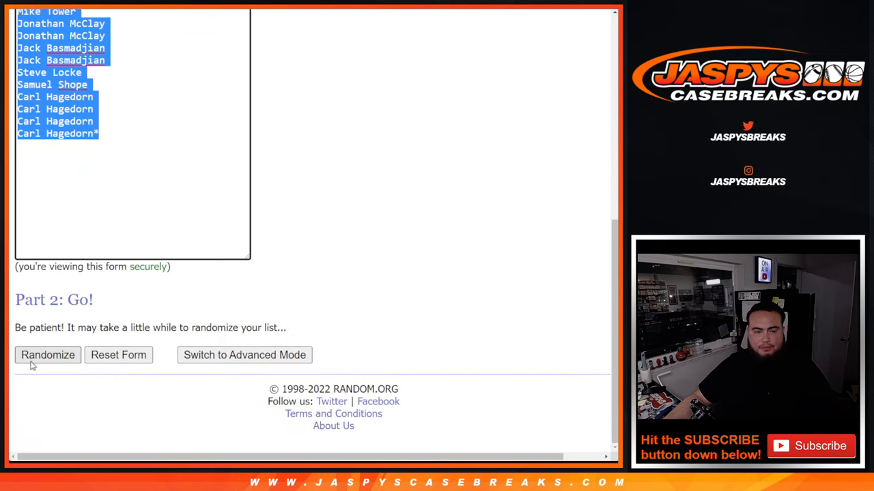
left_click(48, 355)
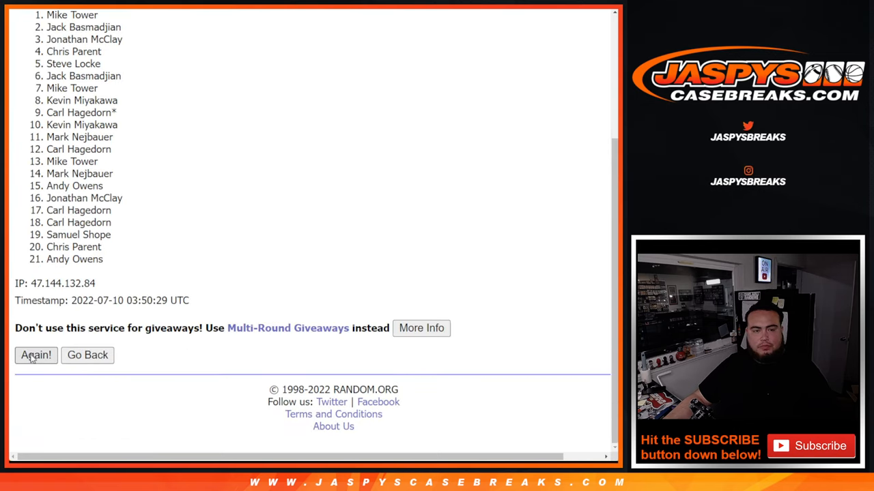
left_click(35, 355)
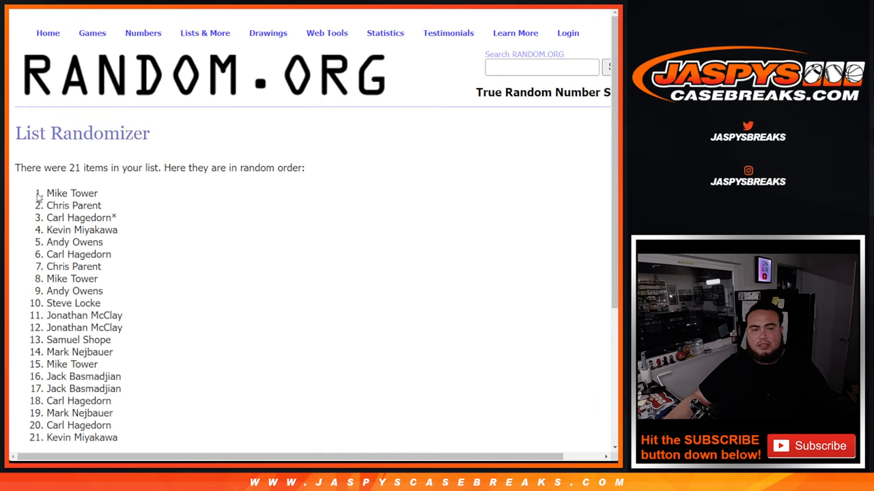
left_click_drag(41, 193, 118, 217)
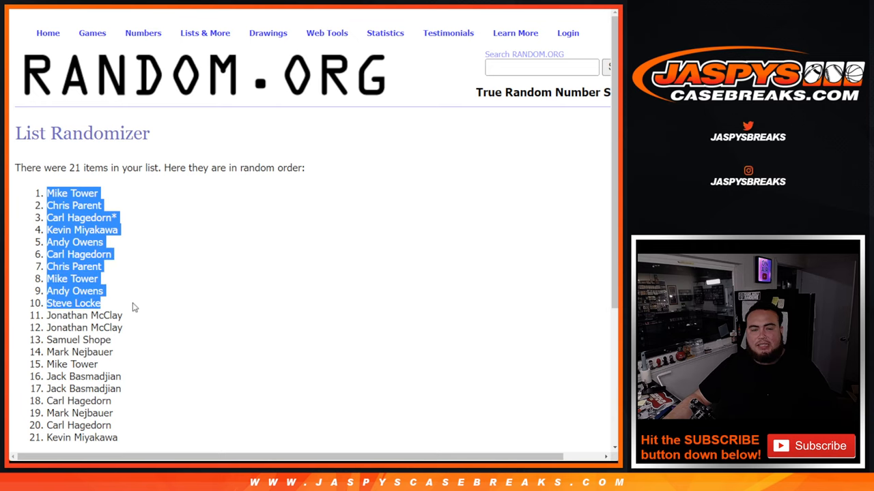
scroll("down", 3)
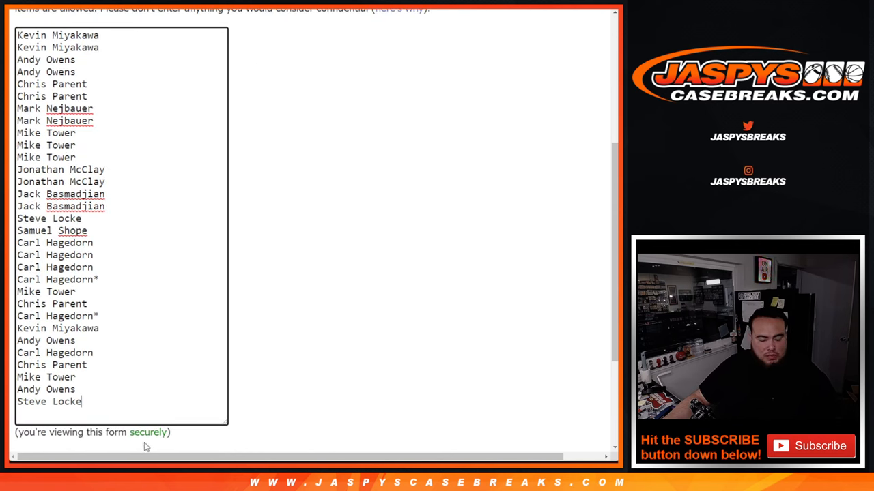
type("^")
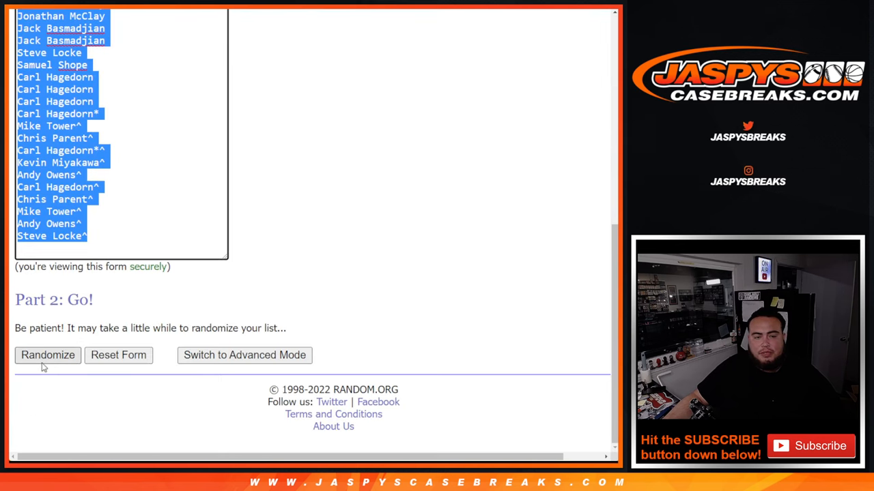
Shuffle the 31-name list five times with Randomize and Again!
left_click(48, 355)
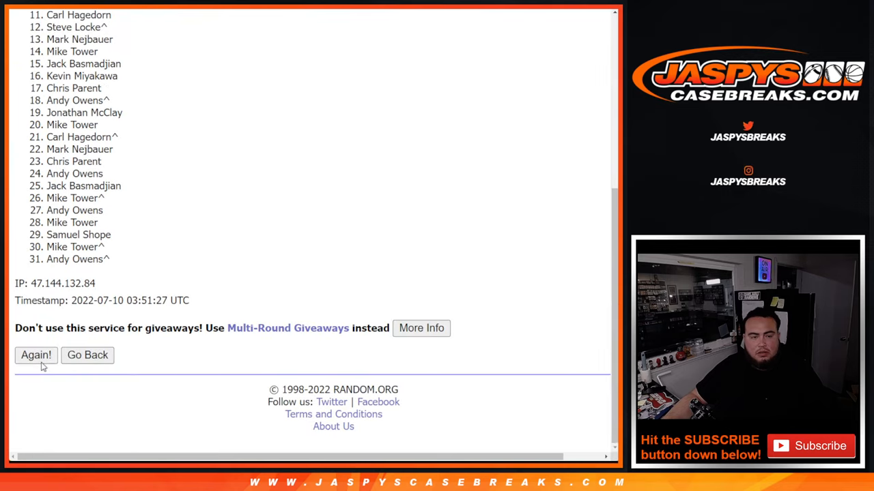
left_click(35, 355)
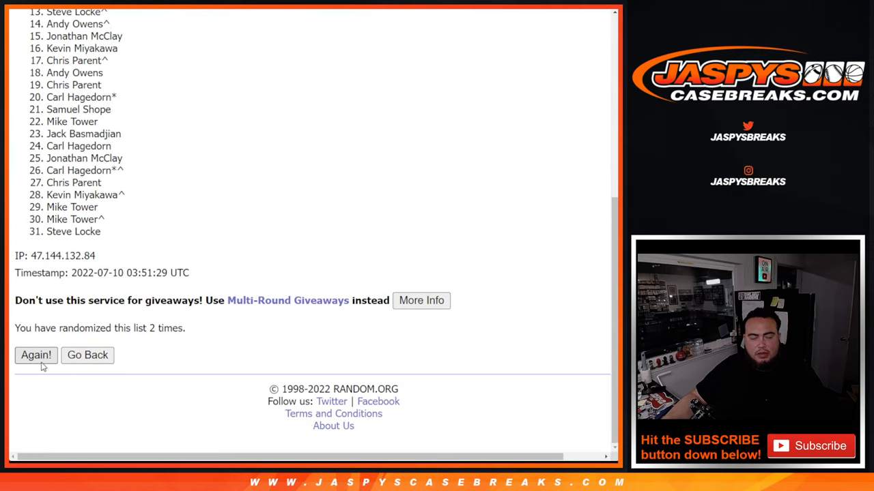
left_click(36, 355)
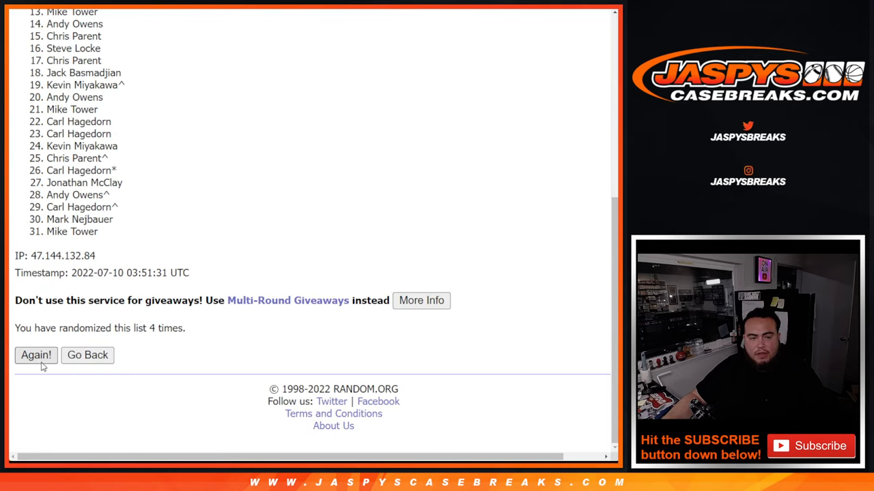
left_click(35, 355)
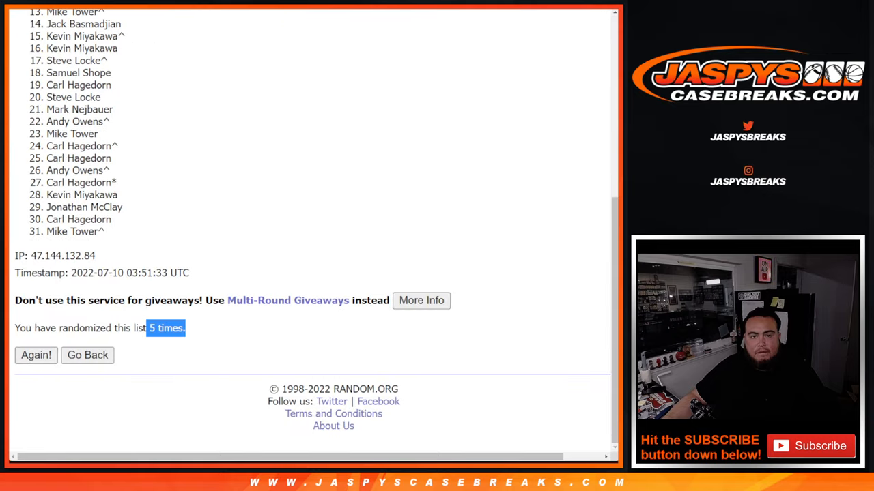
left_click(35, 355)
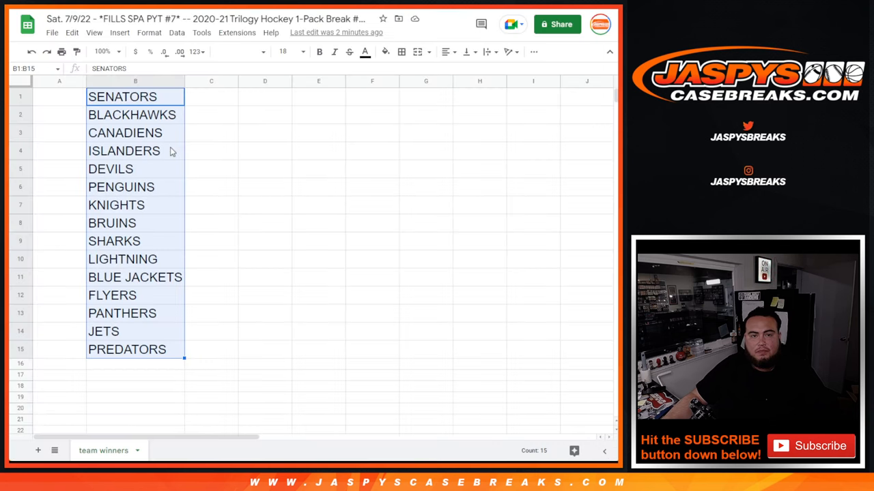
Add a new sheet and rename it 'team sheet'
left_click(169, 451)
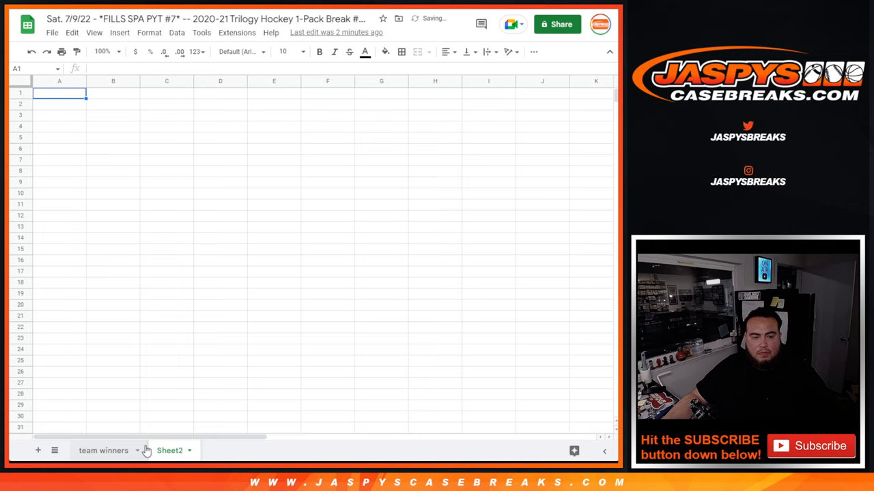
double_click(169, 450)
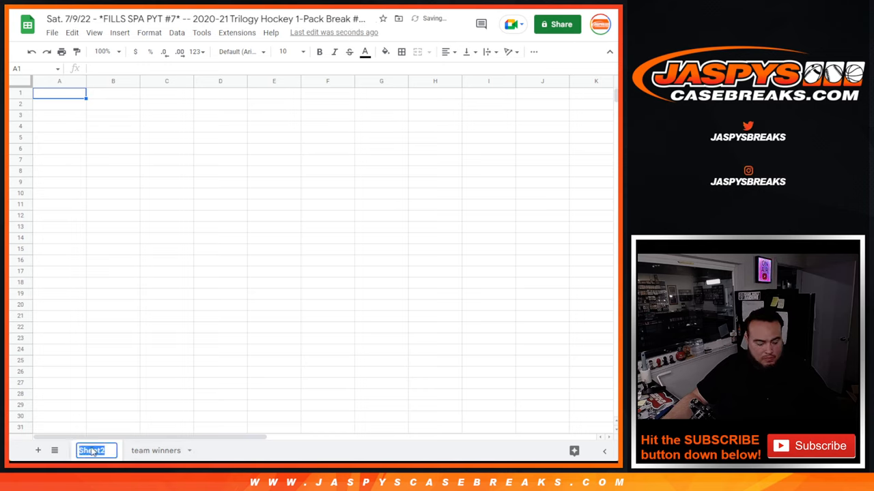
type("team sheet")
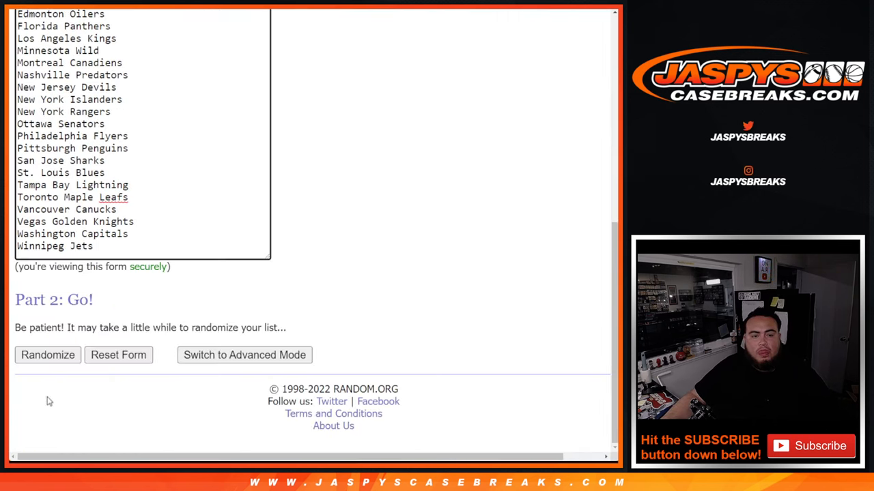
Shuffle the 31 NHL team list four times
left_click(48, 355)
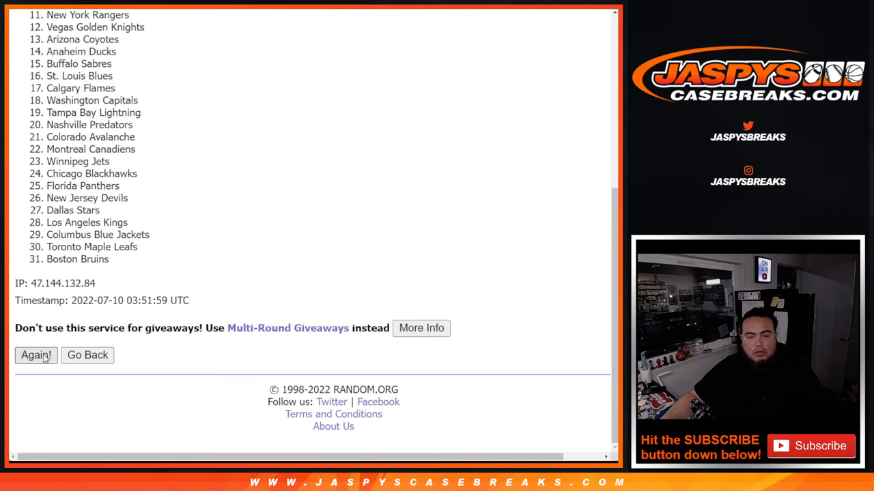
left_click(35, 355)
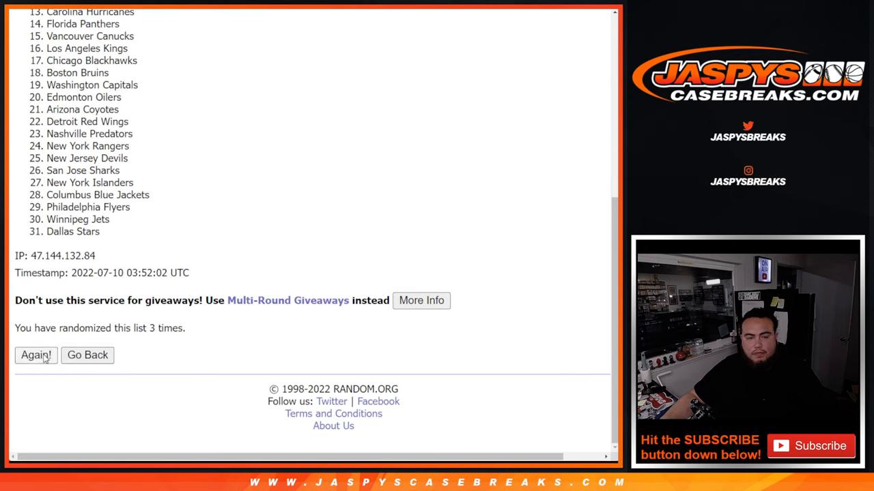
left_click(36, 355)
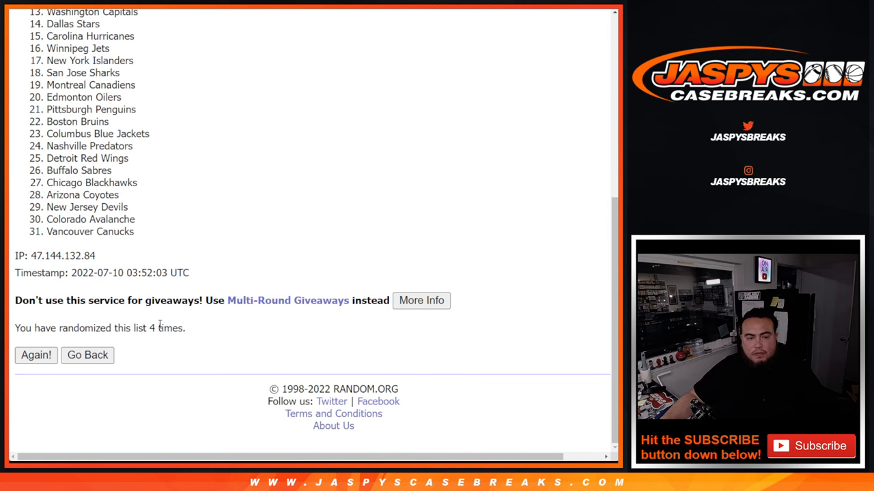
left_click(35, 355)
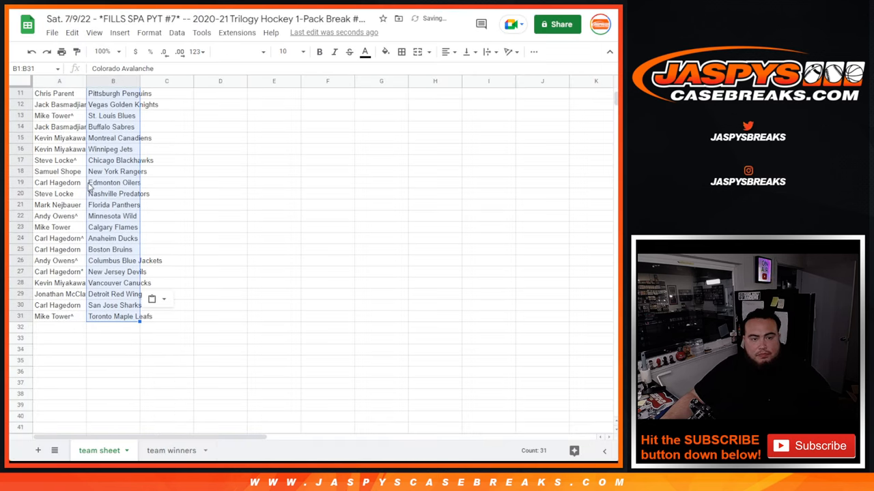
Select the whole team sheet, set font size 14, and sort rows by column B
left_click(289, 51)
type("14")
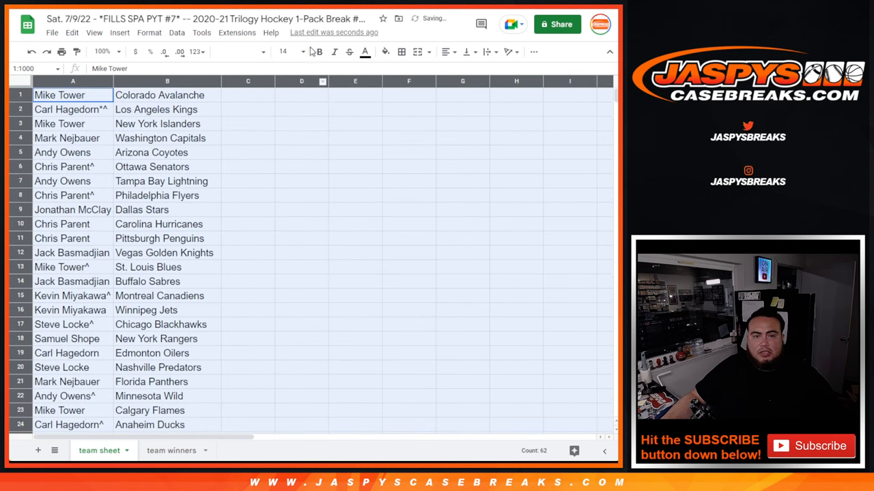
left_click(167, 123)
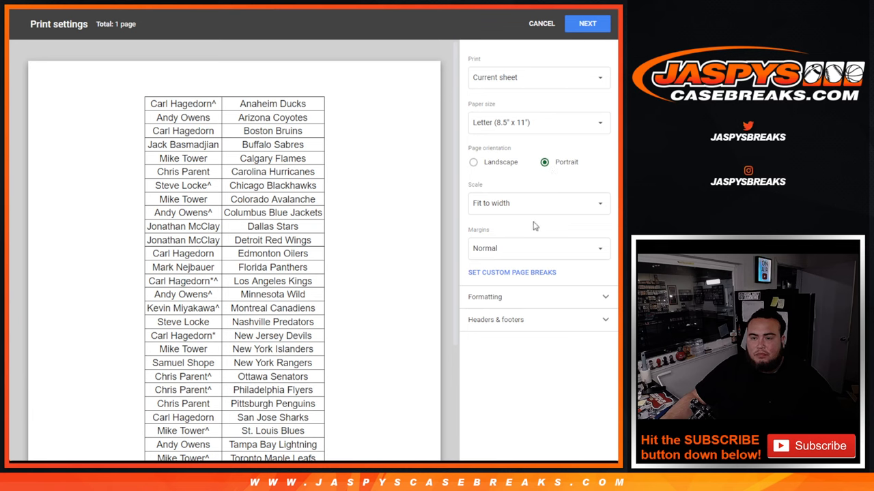
Add the workbook title as the printout header and continue with Next
left_click(495, 319)
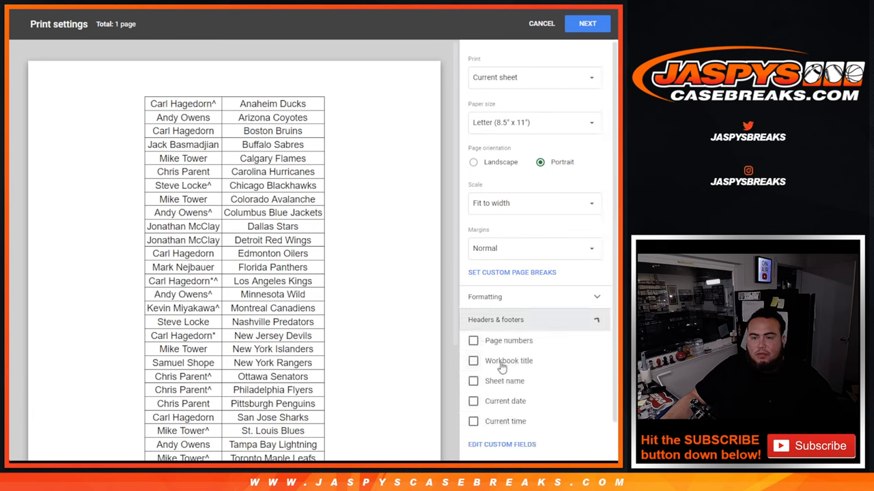
left_click(473, 361)
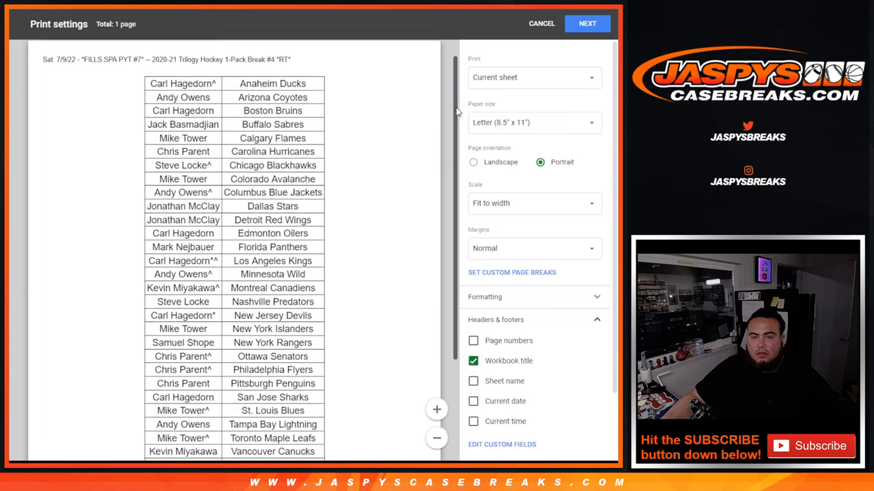
scroll("down", 3)
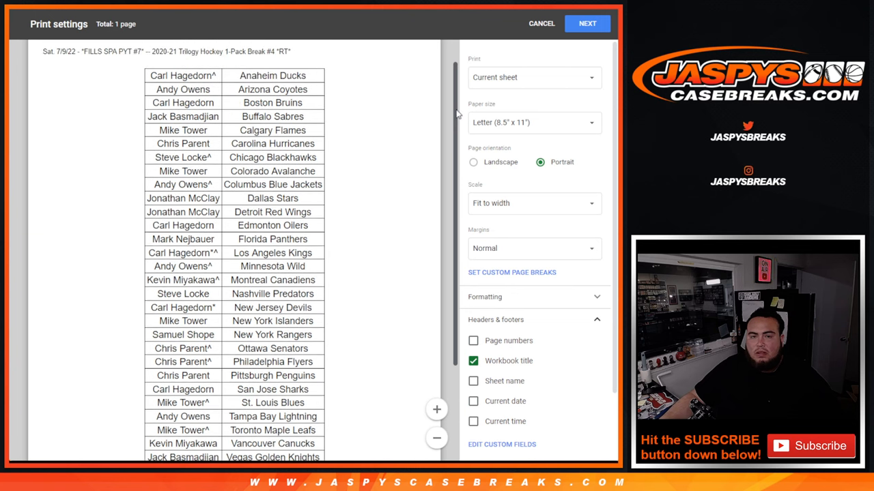
left_click(586, 23)
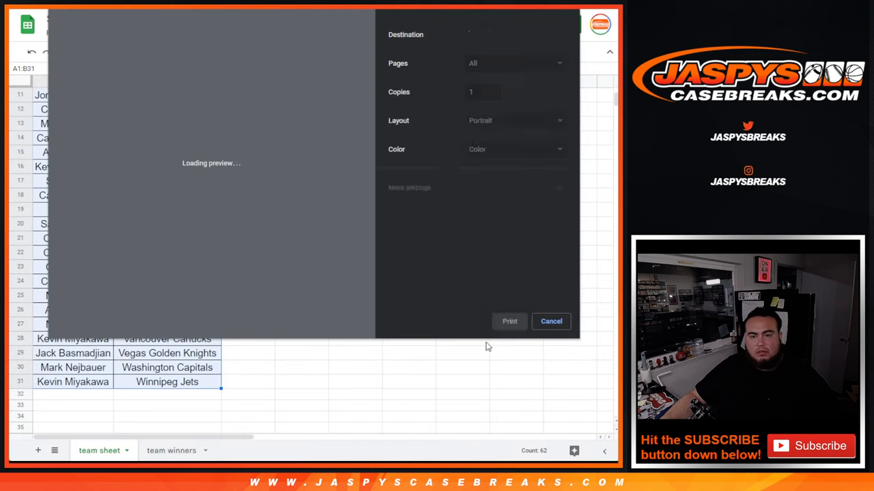
Print the team sheet from the browser print dialog
left_click(550, 321)
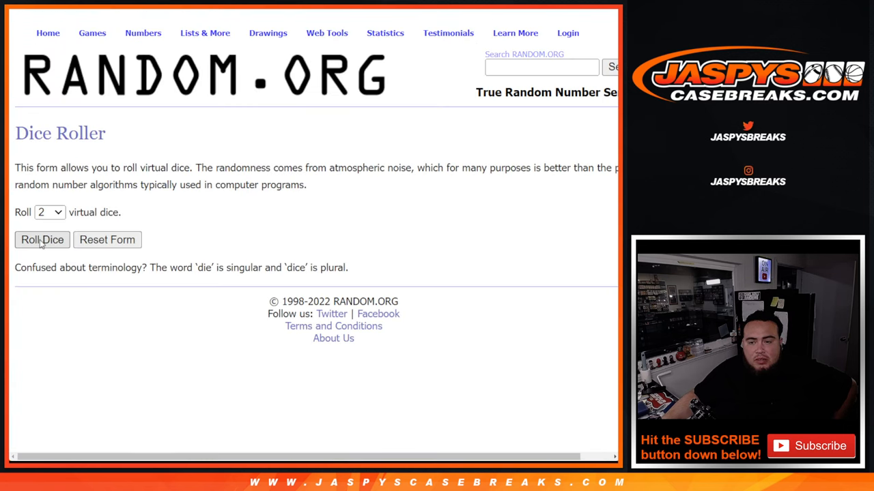
Roll the two dice, then reshuffle the 31 customer names six more times
left_click(41, 240)
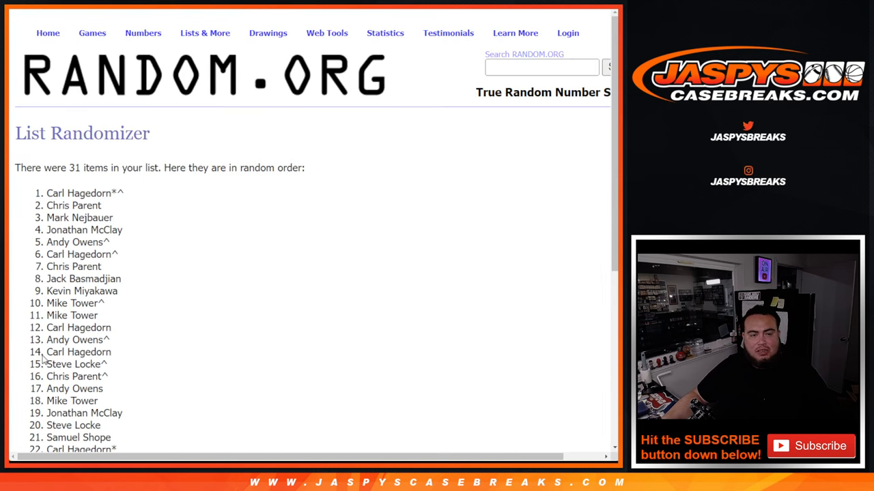
scroll("down", 3)
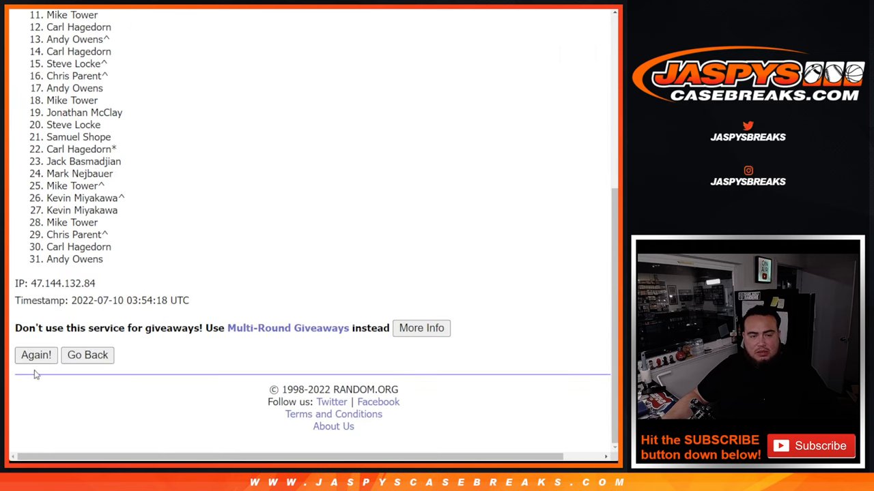
left_click(35, 354)
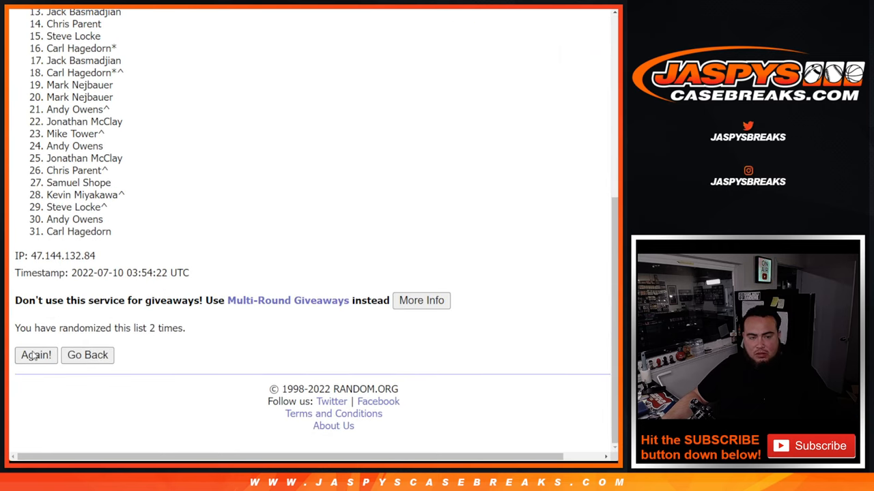
left_click(35, 355)
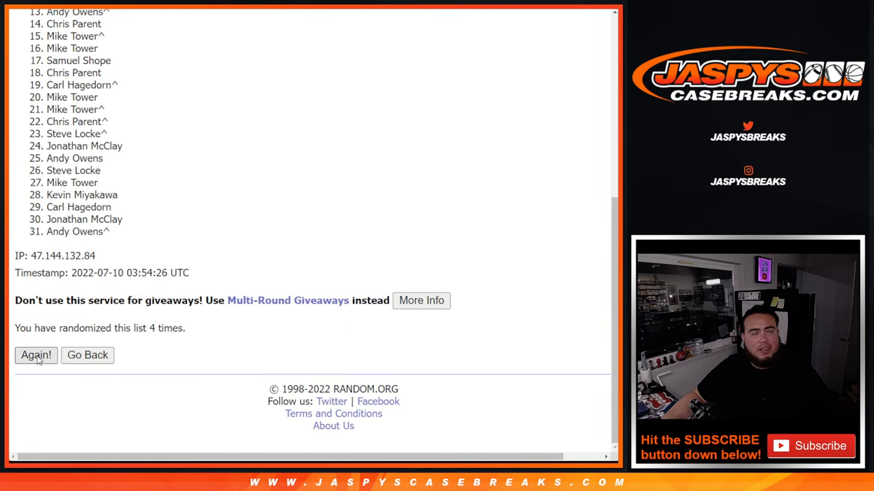
left_click(36, 355)
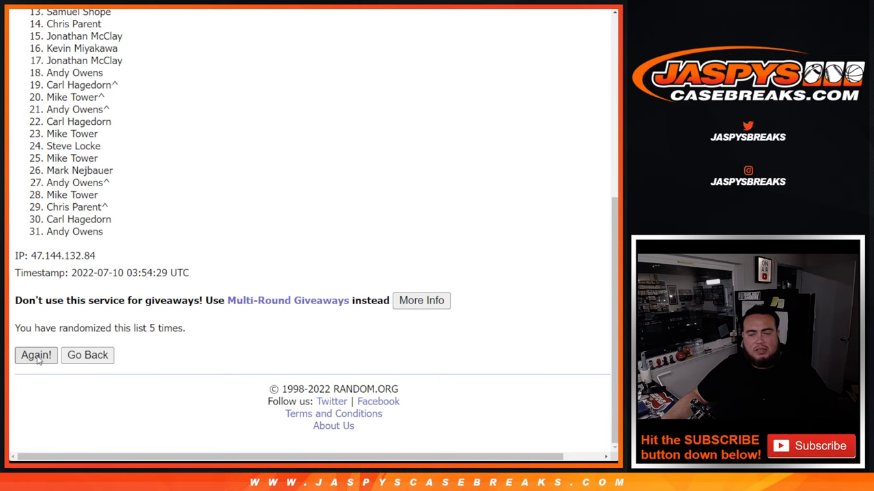
left_click(35, 355)
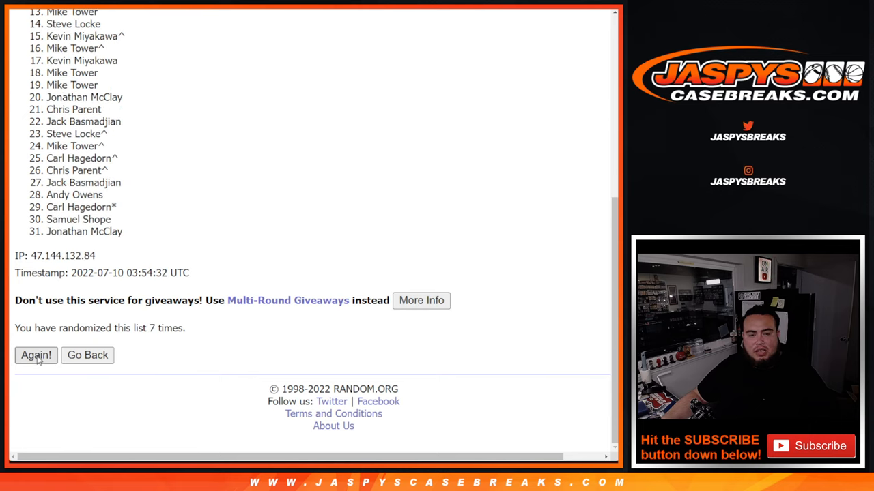
left_click(35, 355)
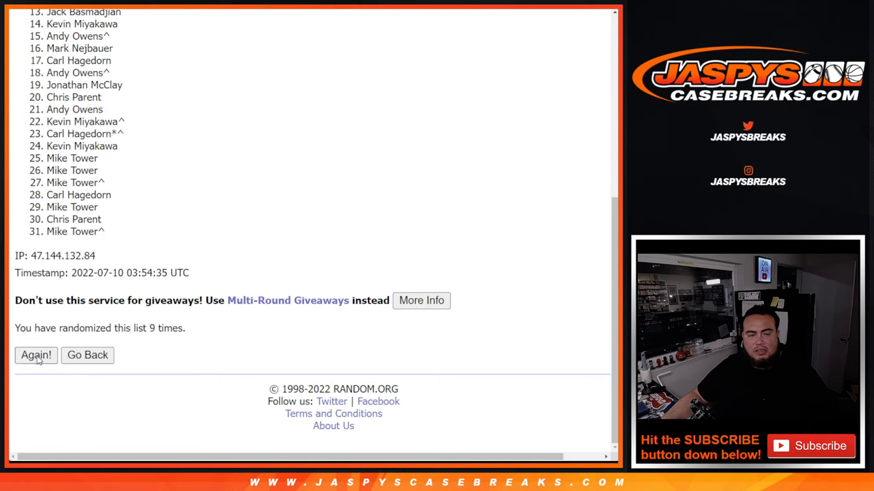
left_click(35, 355)
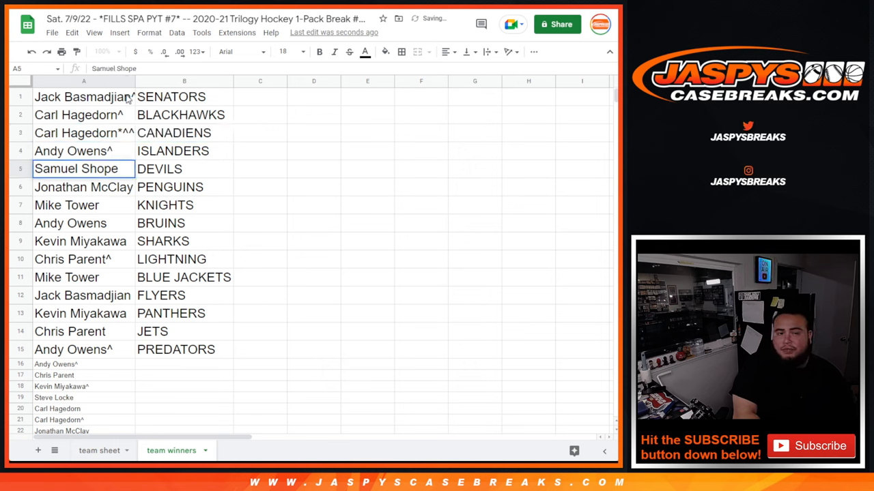
Add a ^ mark to another winner's name and re-enter FLYERS in B12
type("^")
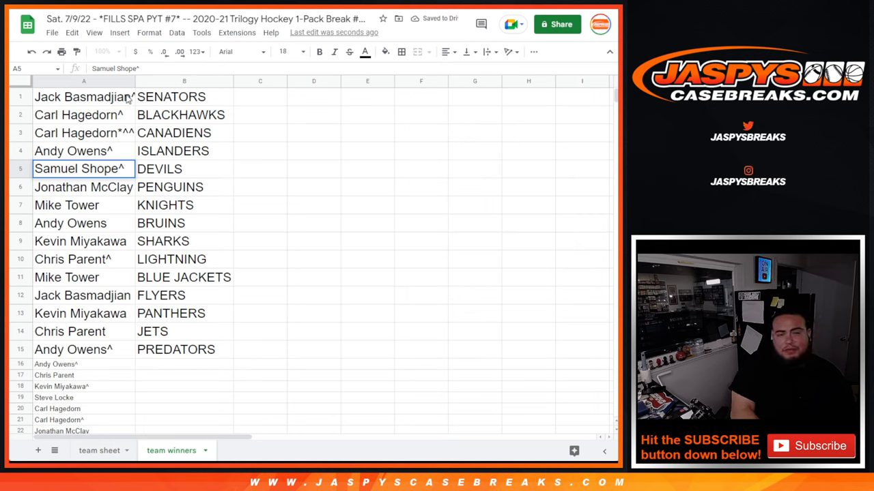
left_click(84, 186)
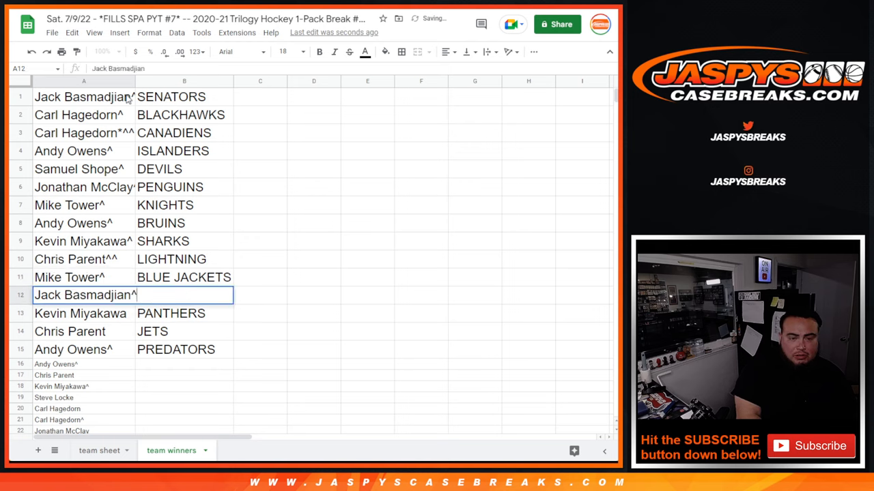
type("FLYERS")
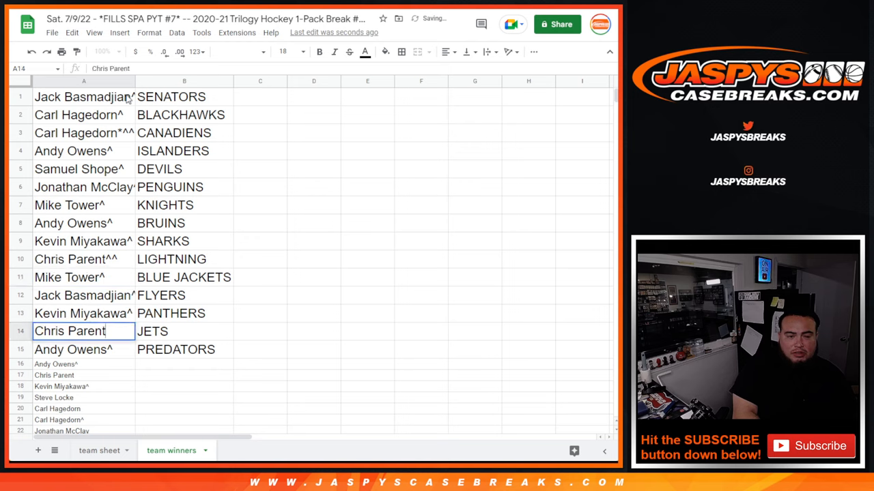